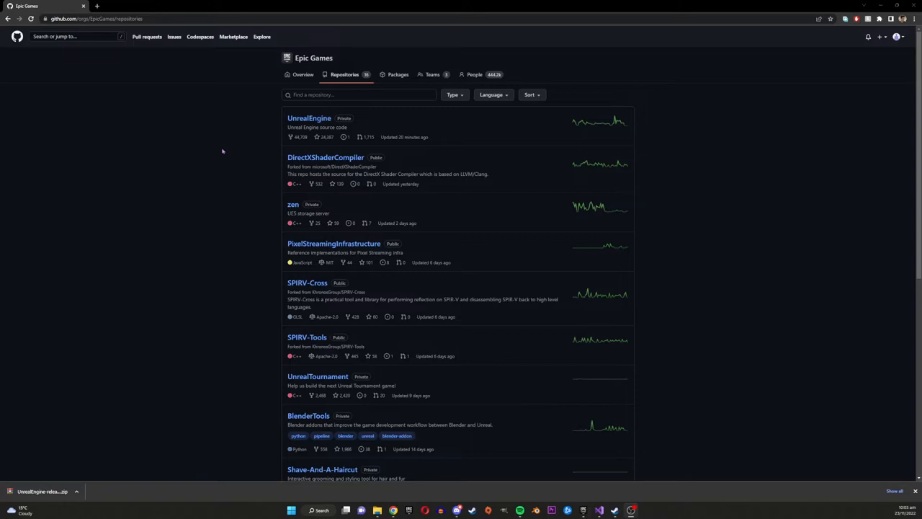
mouse_move(264, 147)
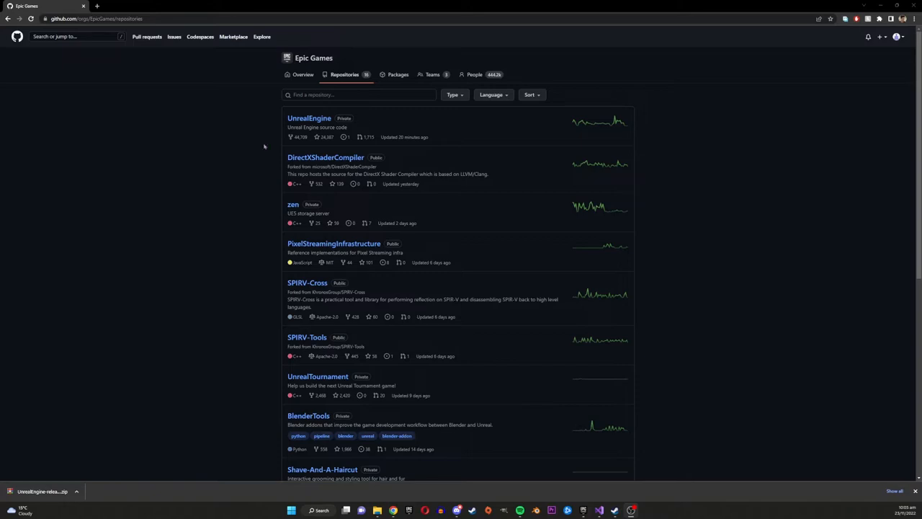
mouse_move(308, 119)
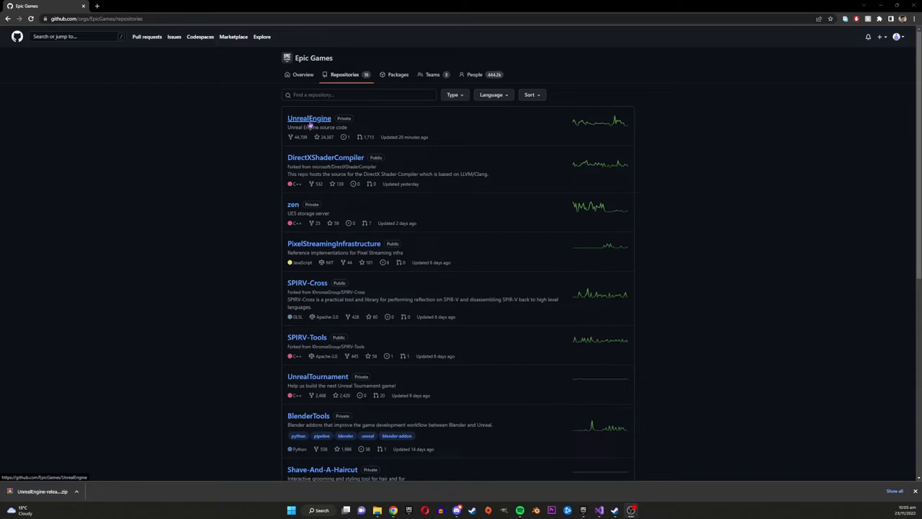
Open the UnrealEngine repository and check its branch selector shows release
left_click(308, 118)
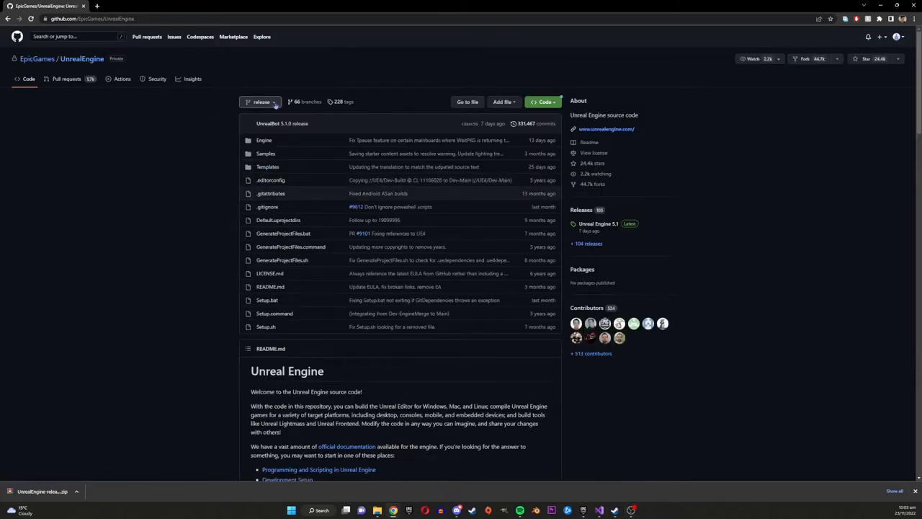
left_click(261, 101)
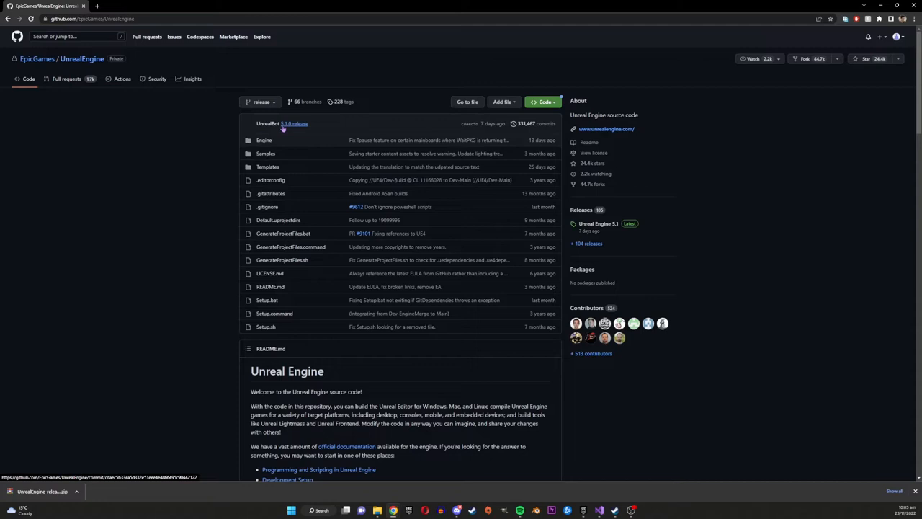
mouse_move(294, 124)
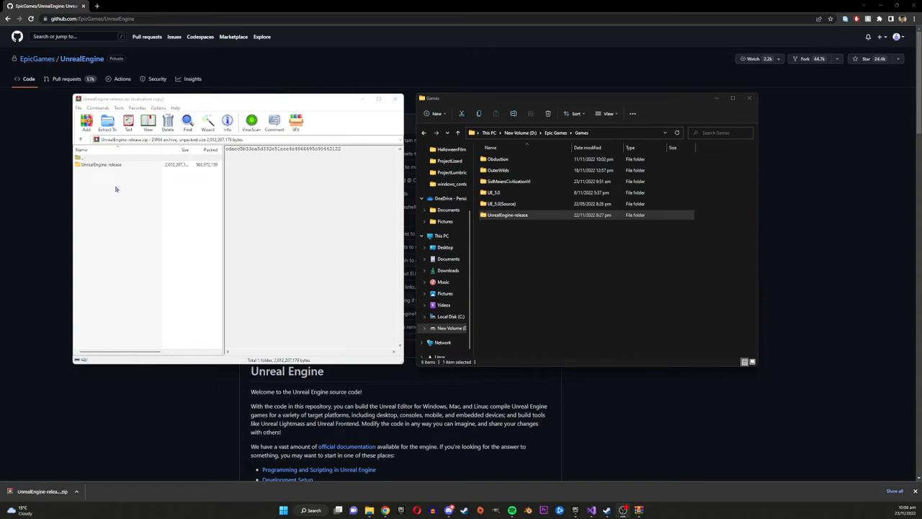
Open the extracted UnrealEngine-release folder from the Games directory
left_click(101, 164)
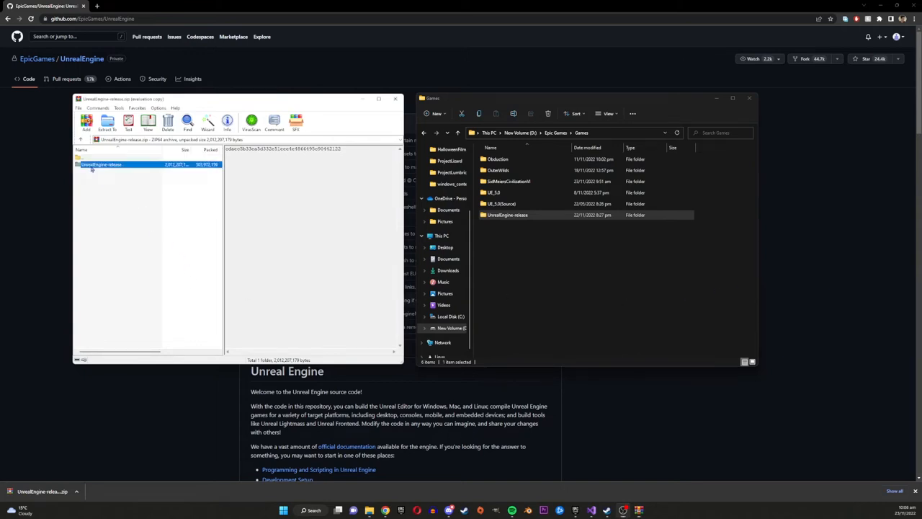
left_click(507, 214)
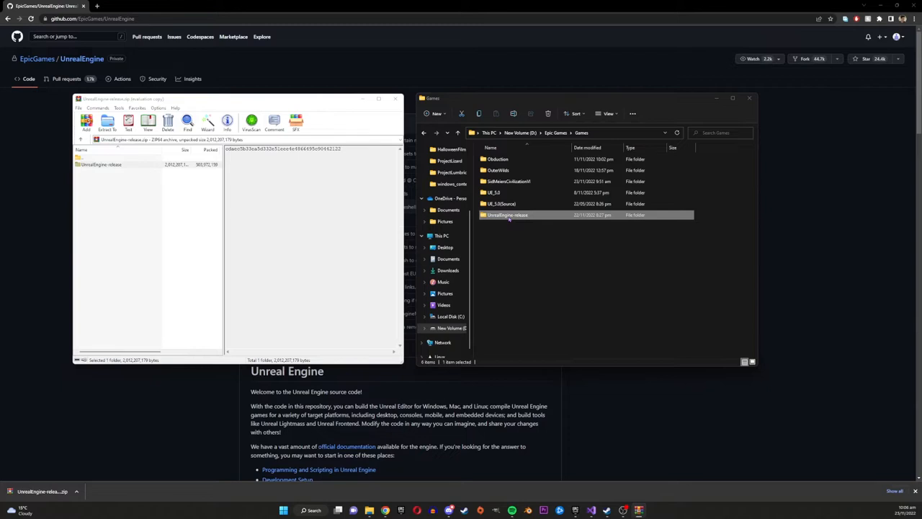
double_click(507, 215)
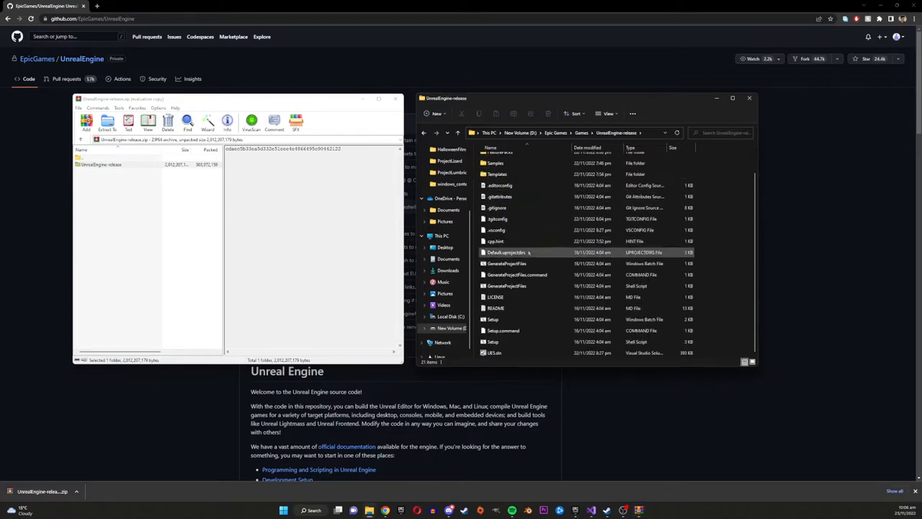
mouse_move(493, 320)
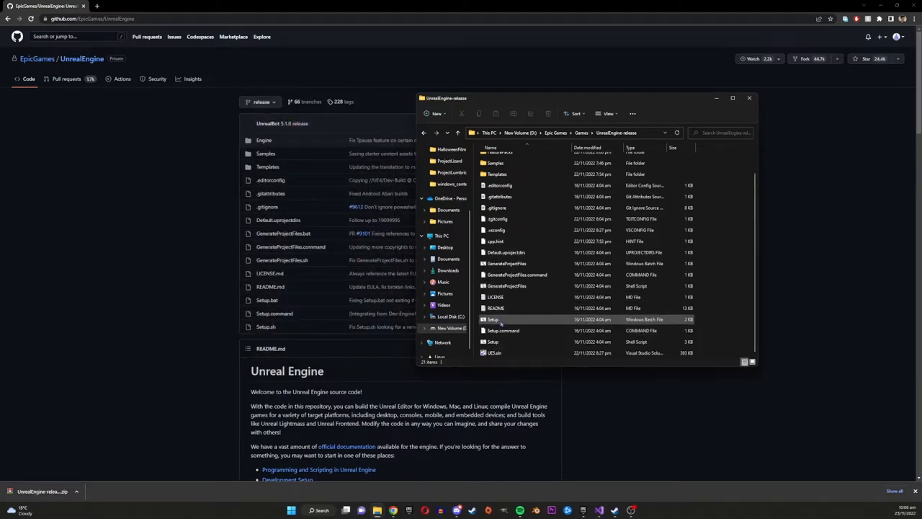
mouse_move(502, 320)
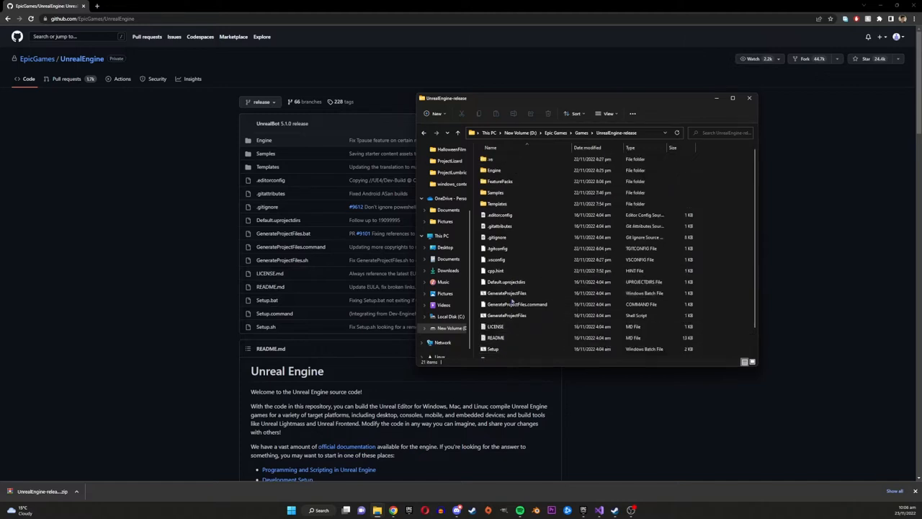
mouse_move(508, 294)
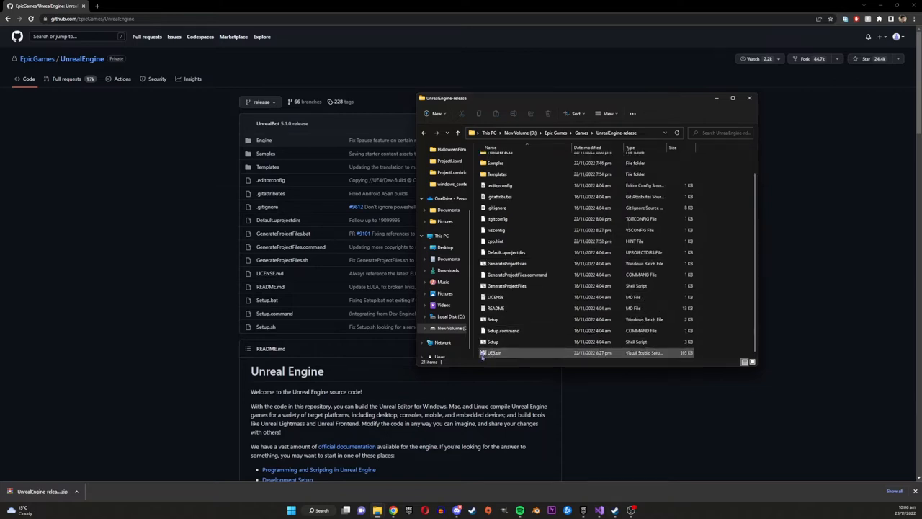
mouse_move(494, 351)
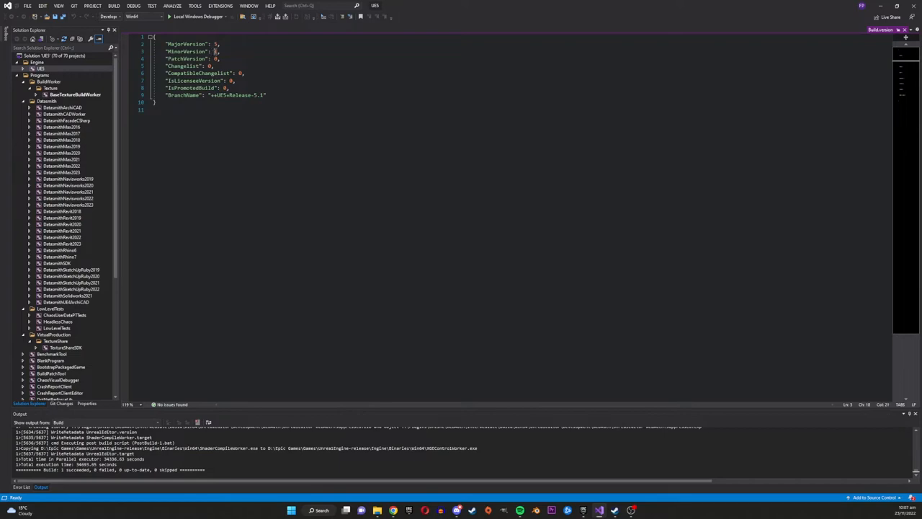
Choose the Development Editor configuration and build the UE5 project
left_click(109, 18)
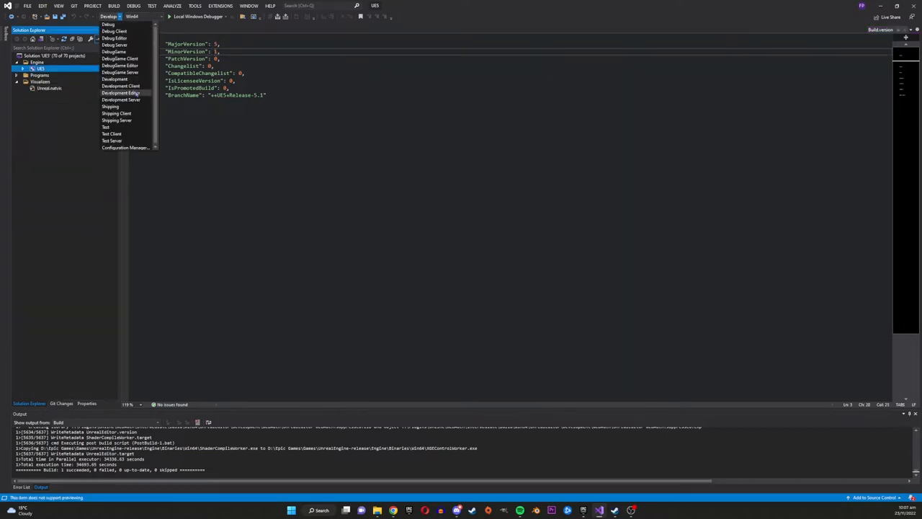
left_click(115, 78)
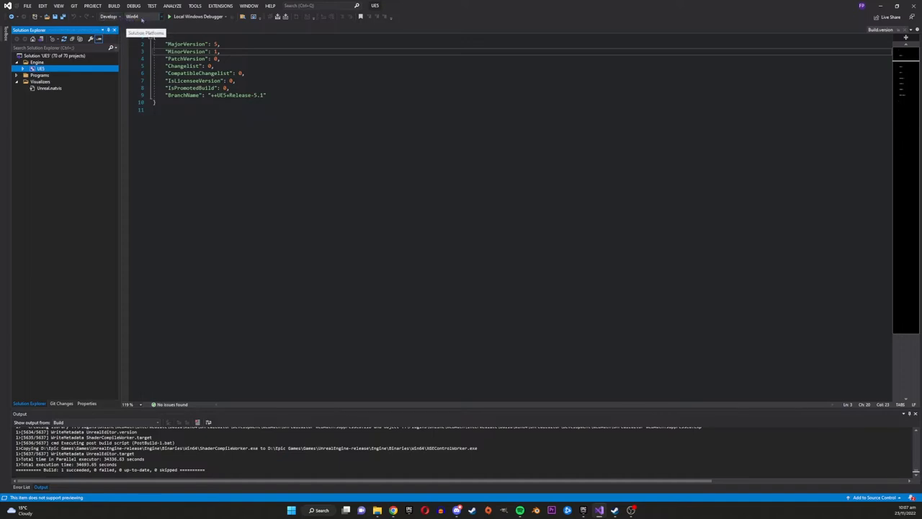
right_click(40, 70)
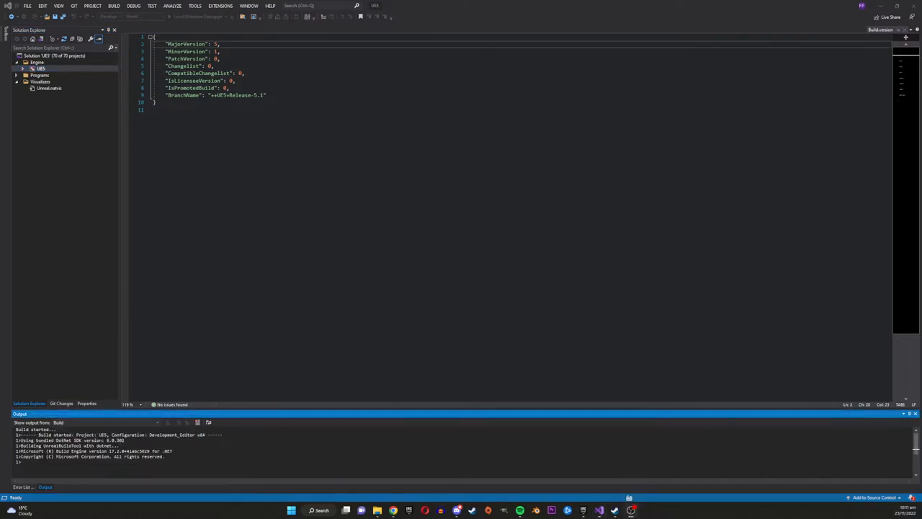
Bring up the UE5 project's context actions before switching to ProjectLizard.sln
right_click(40, 70)
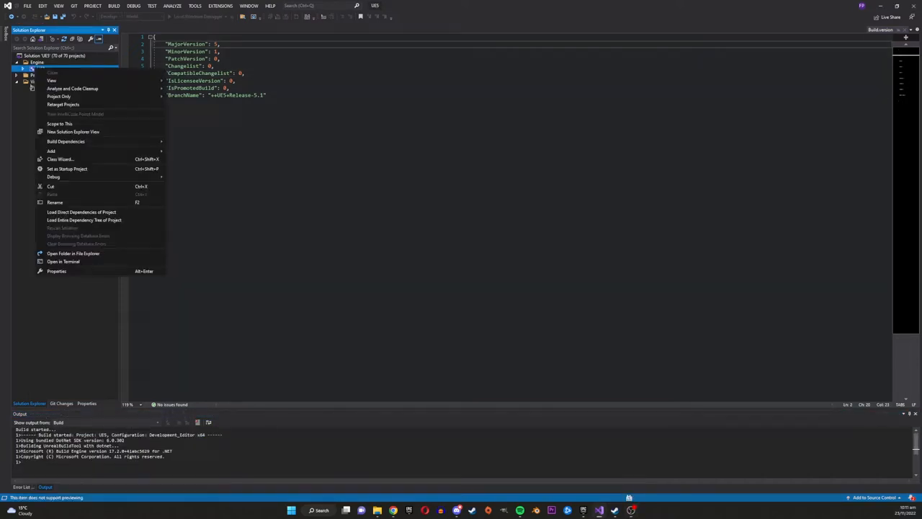
mouse_move(53, 176)
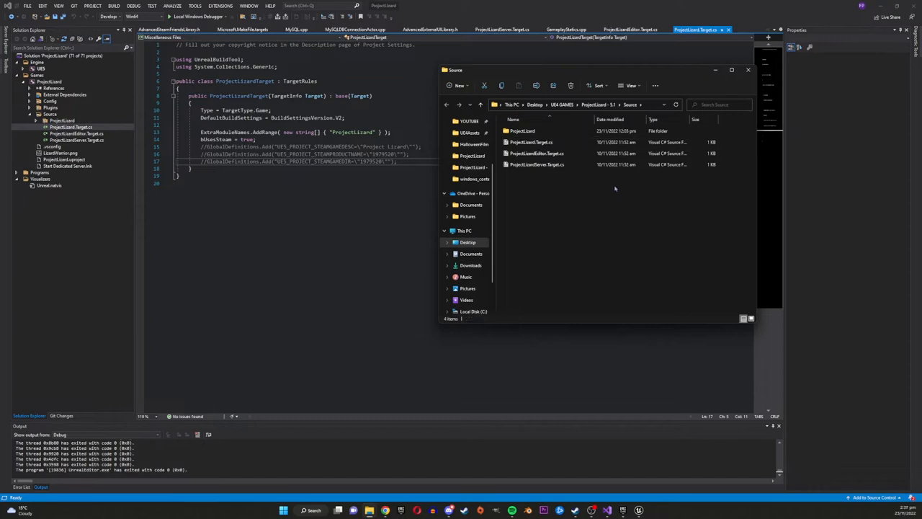
Select the game's main Target.cs file in the ProjectLizard Source folder
left_click(533, 142)
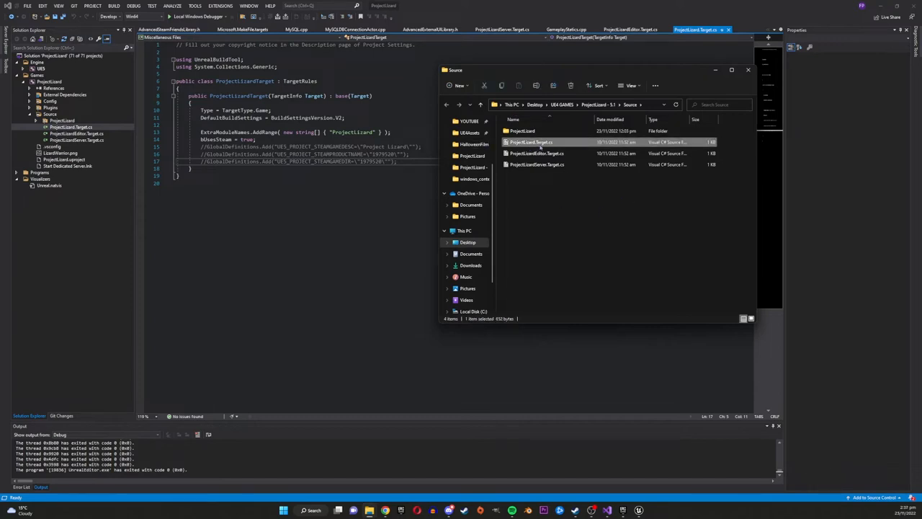
mouse_move(539, 144)
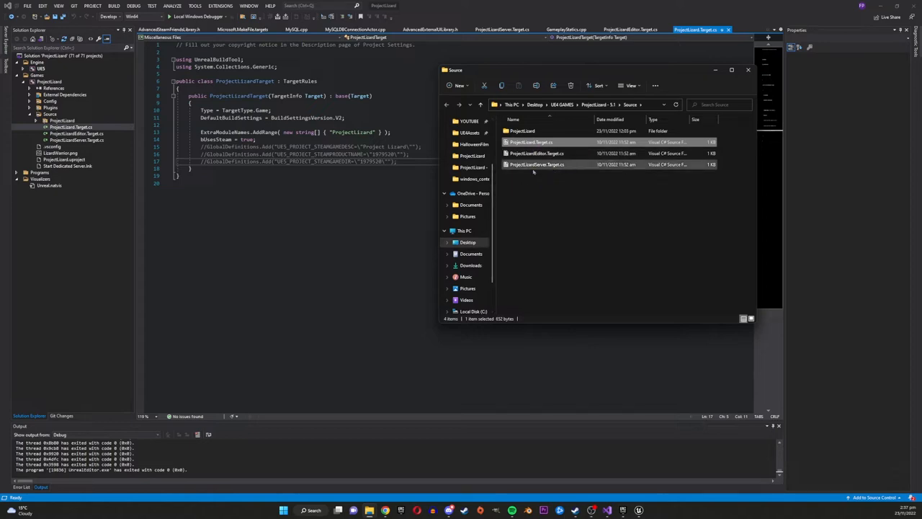
mouse_move(536, 164)
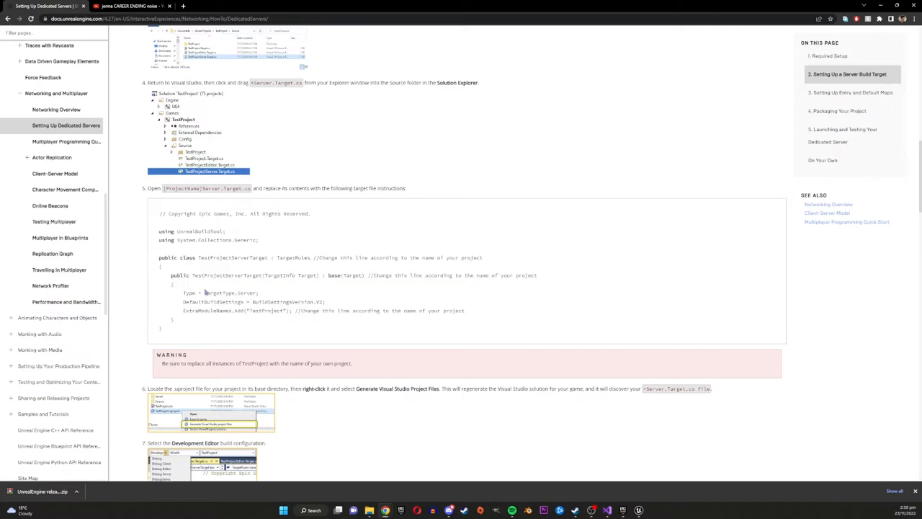
Bring up the Setting Up Dedicated Servers guide's Server.Target.cs sample
double_click(232, 257)
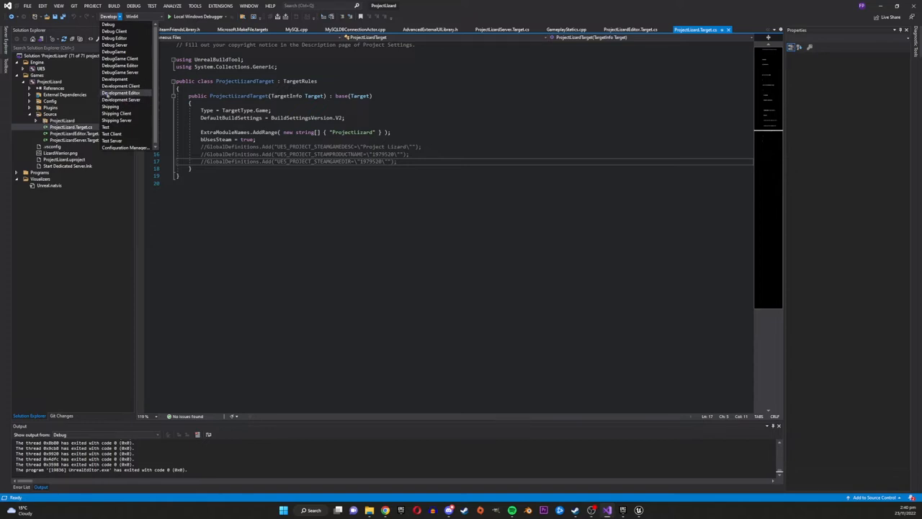
left_click(113, 18)
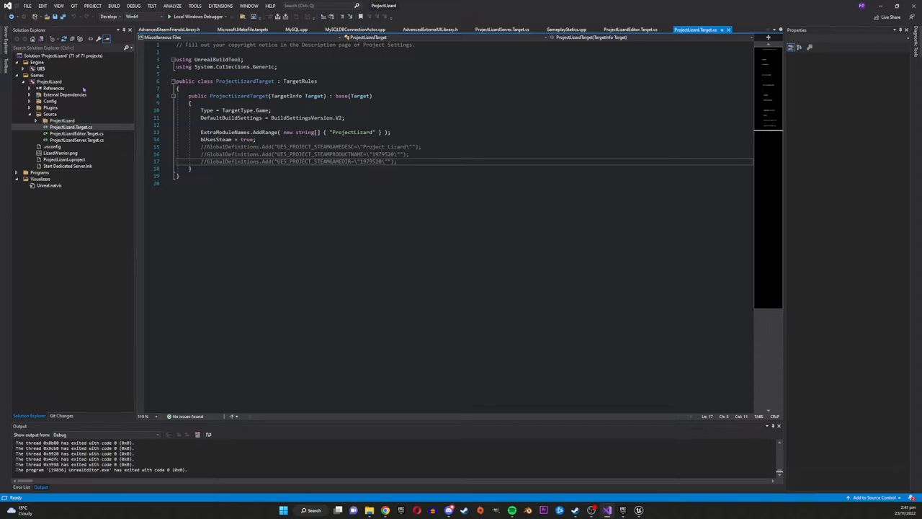
right_click(47, 81)
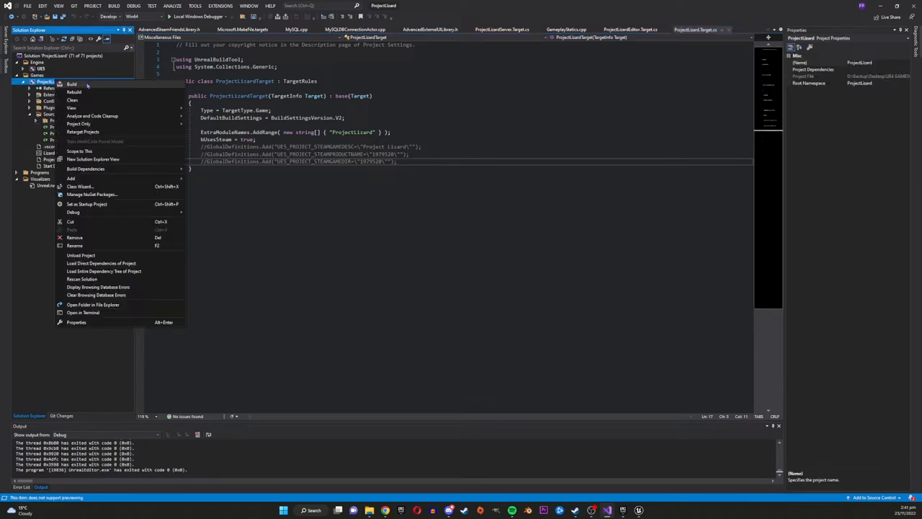
left_click(92, 305)
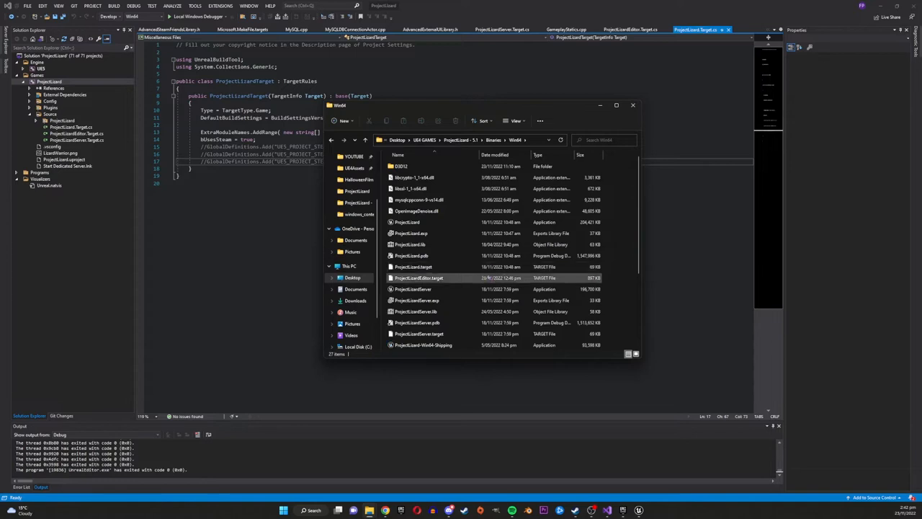
mouse_move(412, 288)
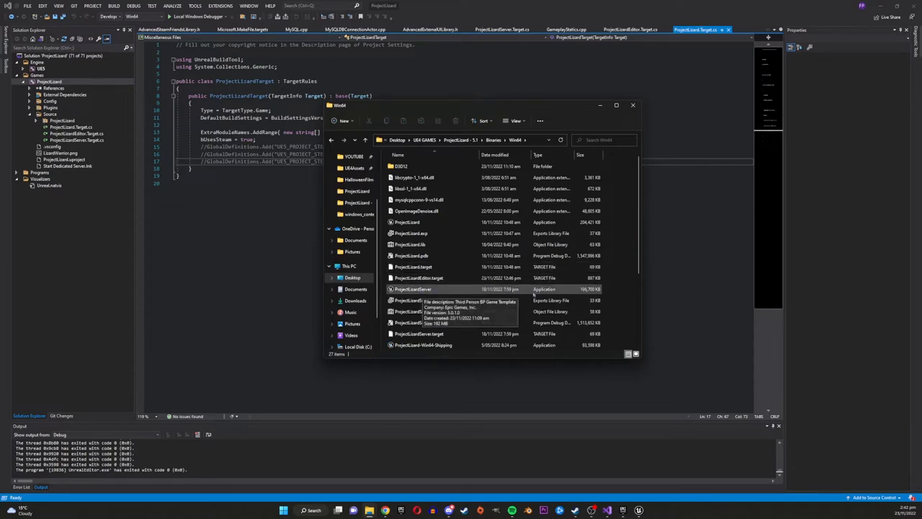
left_click(412, 288)
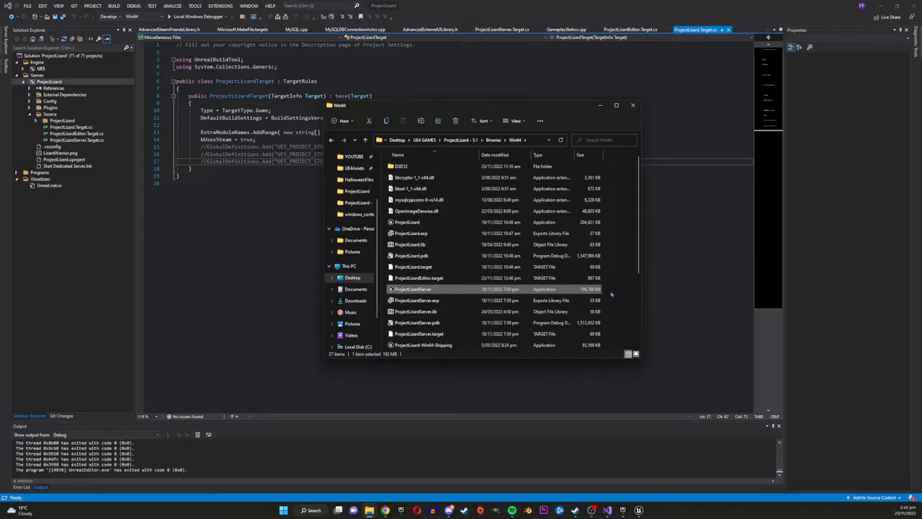
mouse_move(611, 294)
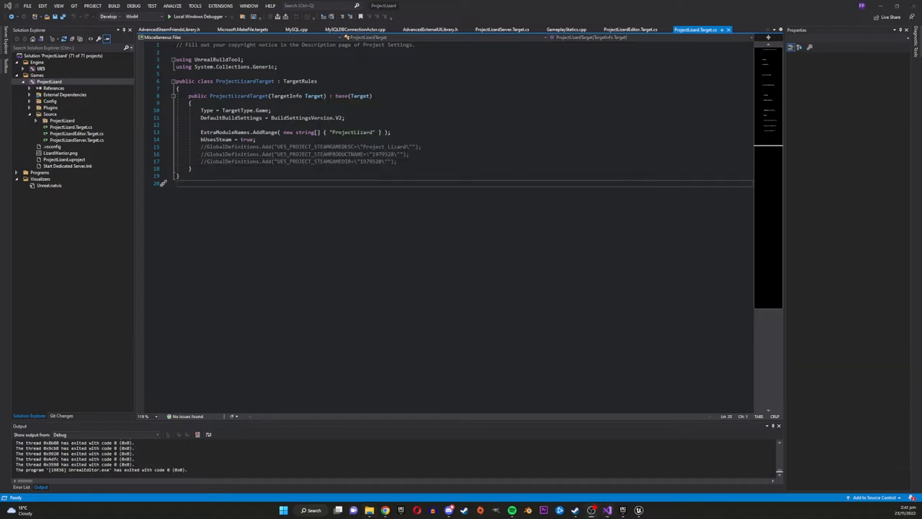
Pick a build configuration and bring up the project's options to reach its Source folder
left_click(113, 16)
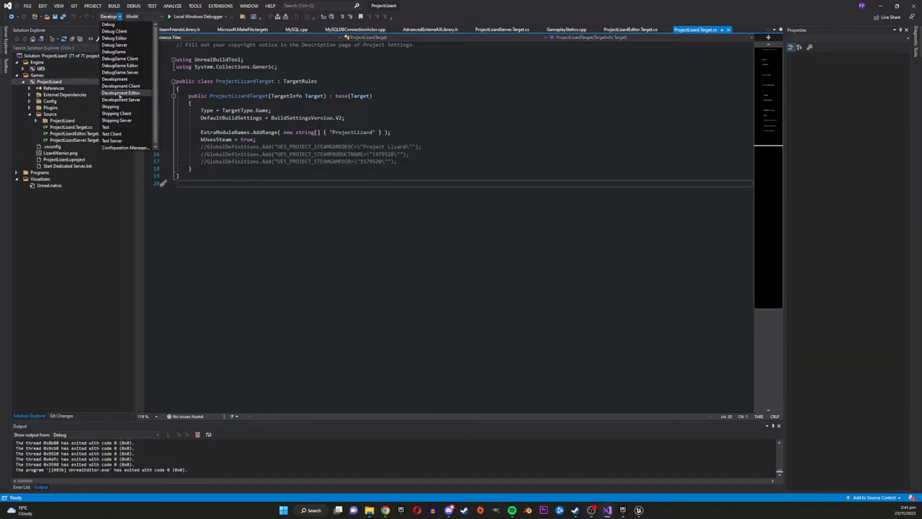
left_click(114, 78)
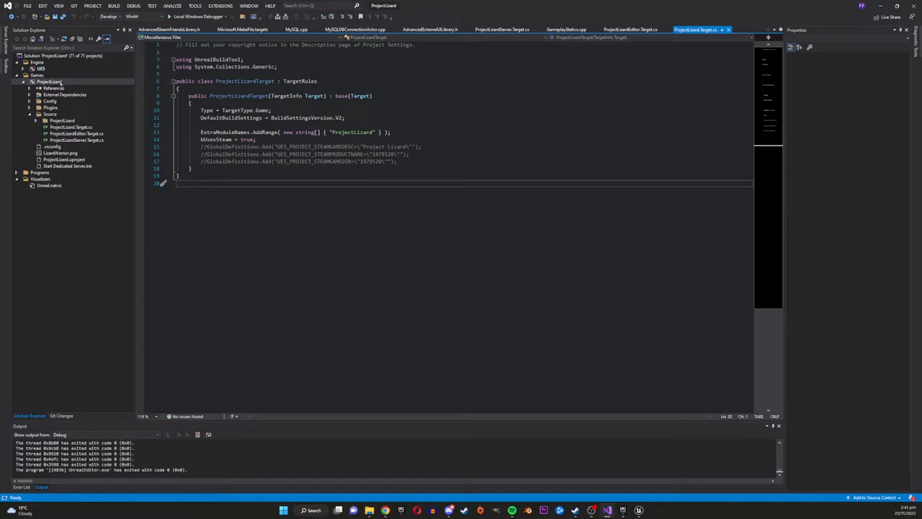
right_click(49, 81)
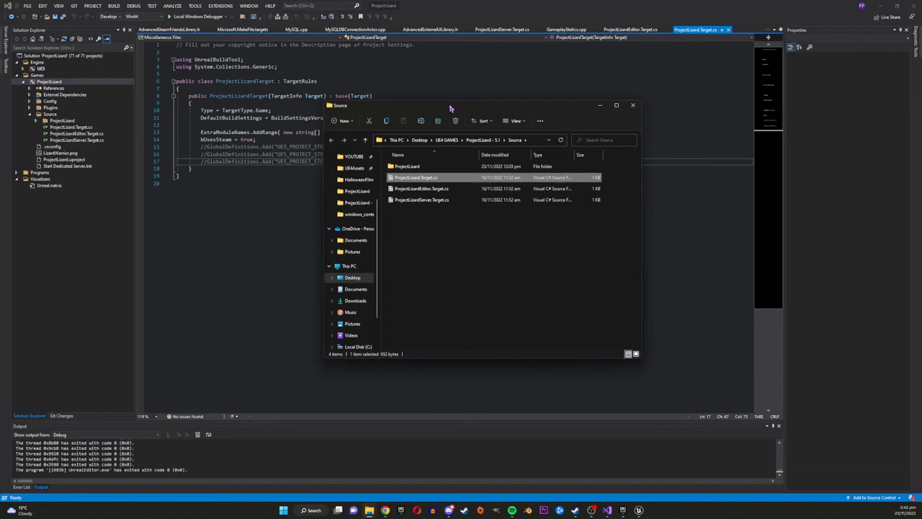
mouse_move(464, 240)
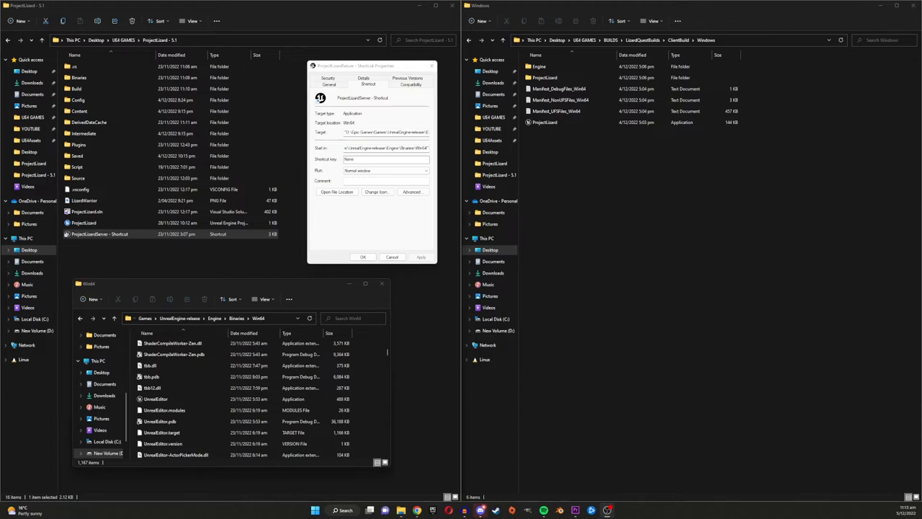
mouse_move(703, 202)
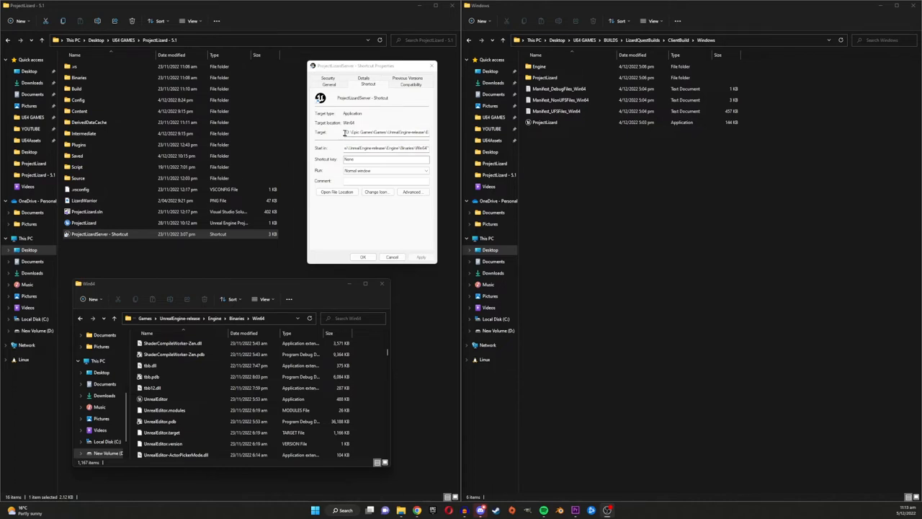
Select UnrealEditor in Engine/Binaries/Win64 and expand its full options list
left_click(156, 398)
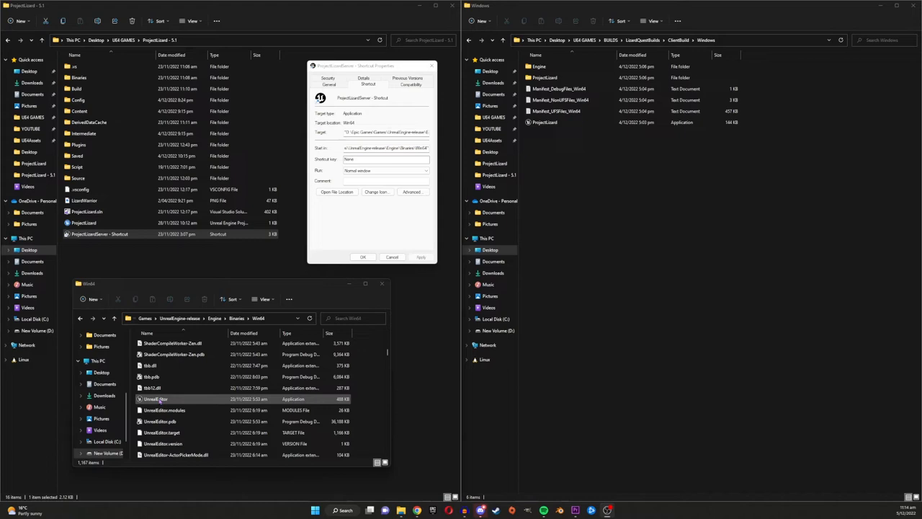
left_click(164, 409)
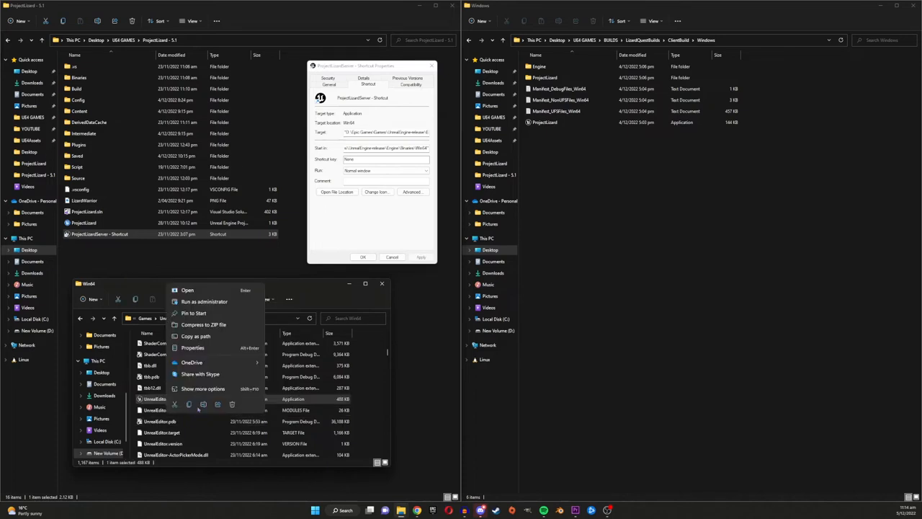
left_click(202, 389)
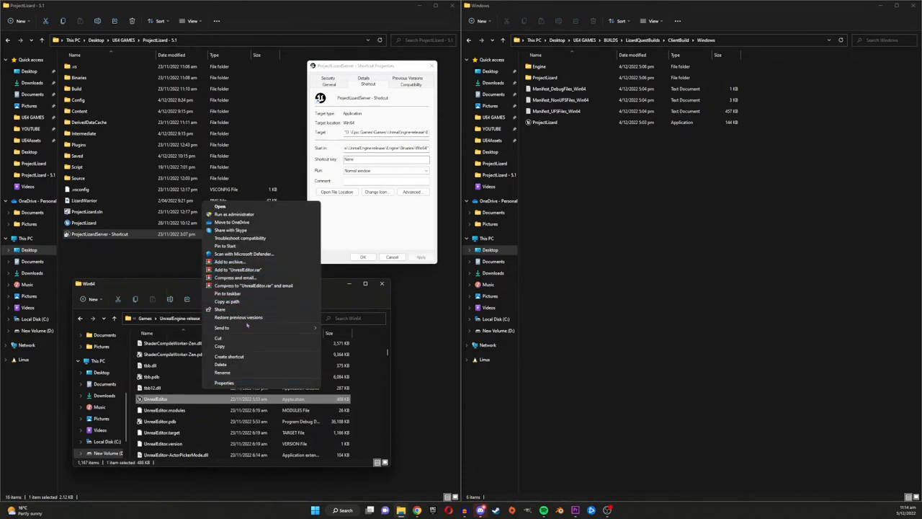
mouse_move(229, 358)
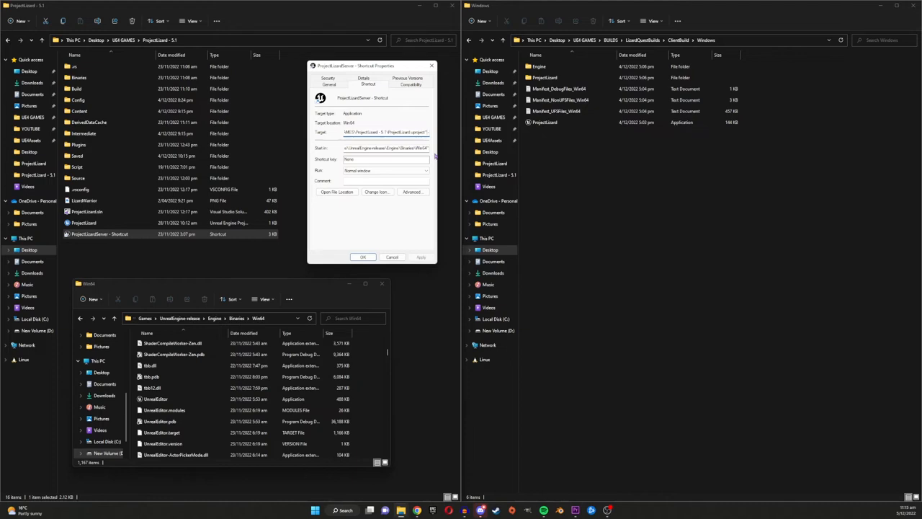
Edit the shortcut target to the UnrealEditor path with the .uproject and -log -server
left_click(84, 222)
type(" -log -server")
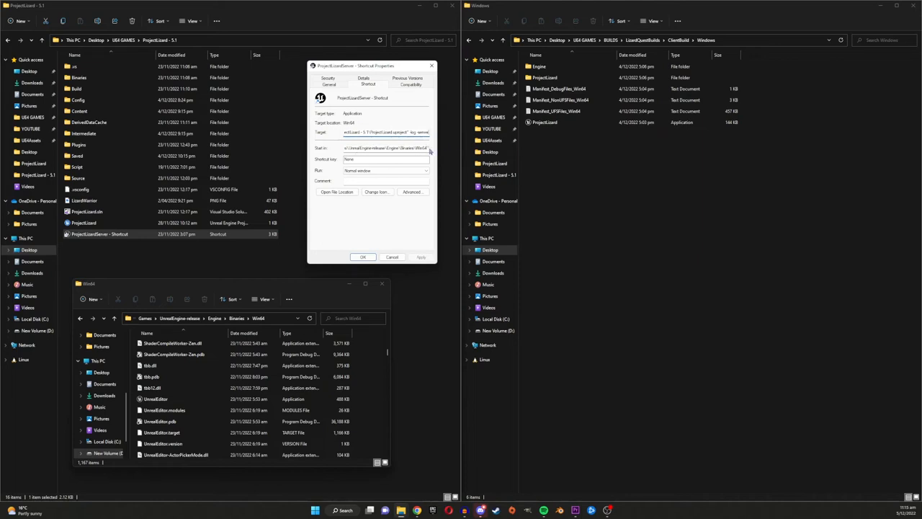
triple_click(386, 147)
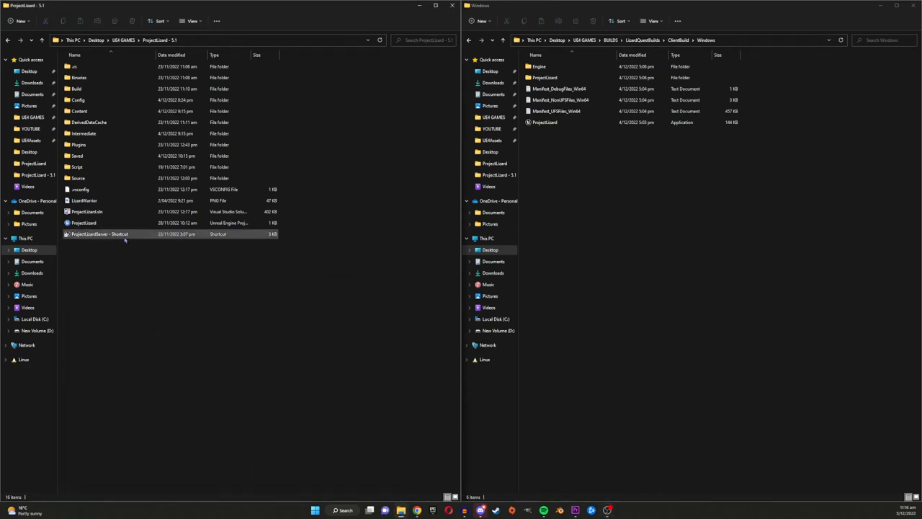
Run the ProjectLizardServer shortcut to launch the dedicated server
left_click(99, 233)
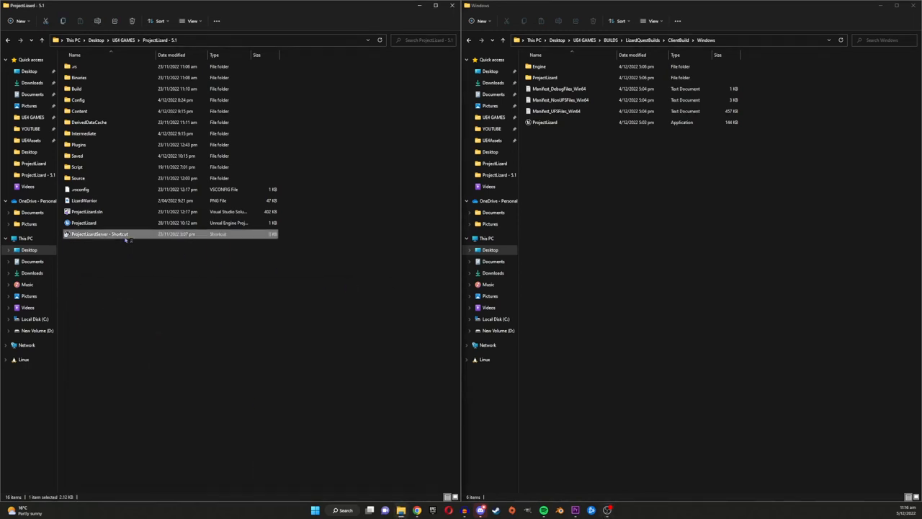
double_click(99, 233)
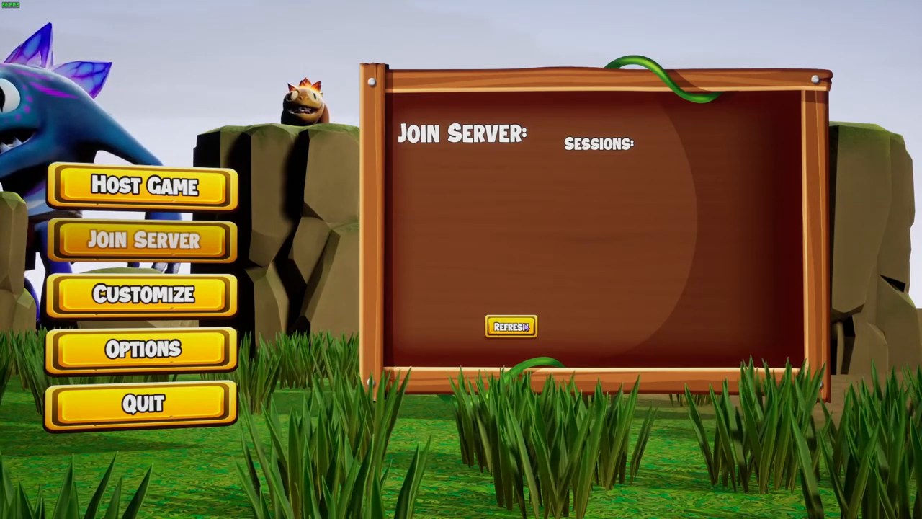
Refresh the Join Server list and join the dedicated server's session into the game world
left_click(510, 326)
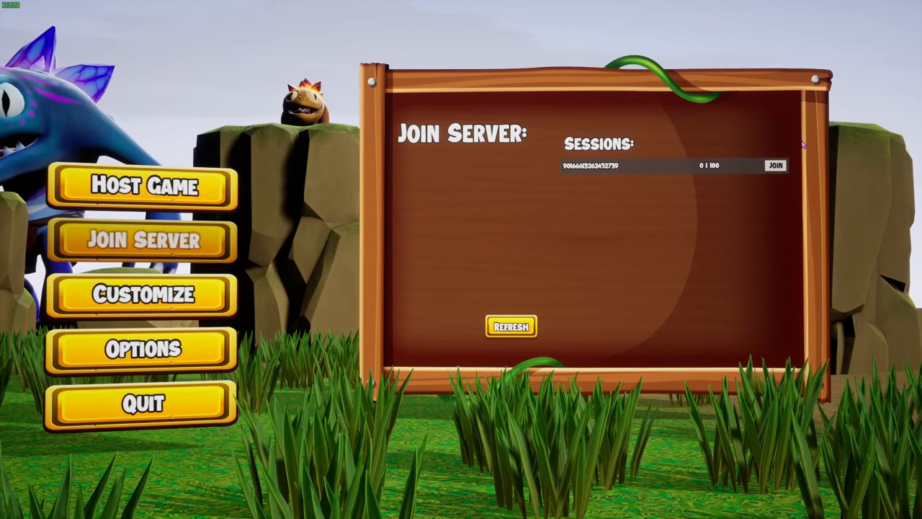
mouse_move(574, 279)
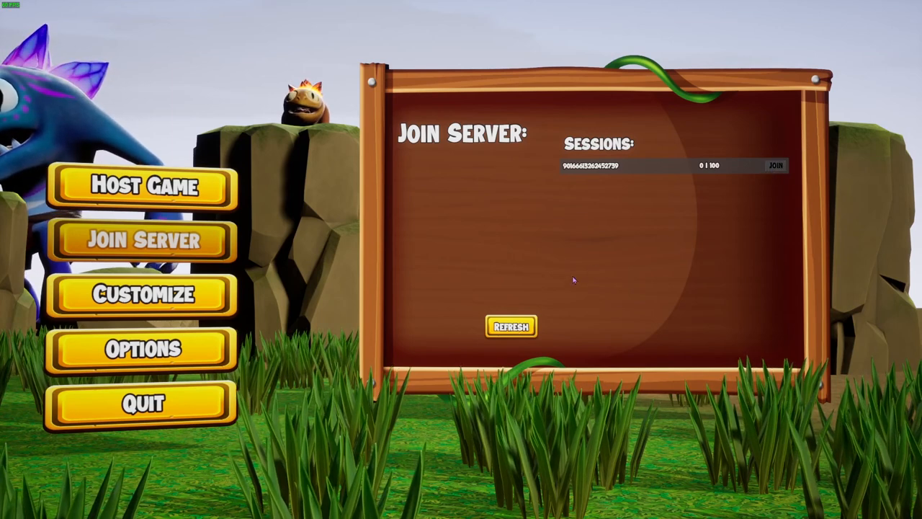
left_click(774, 166)
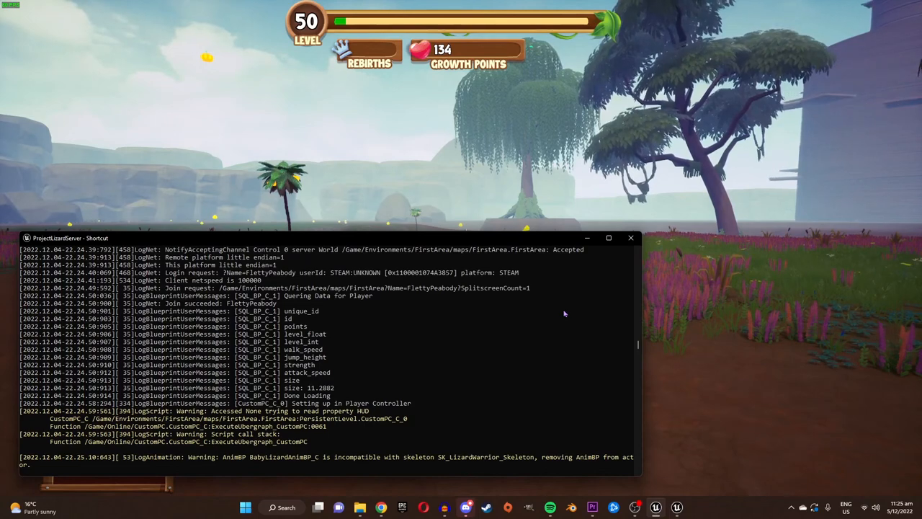